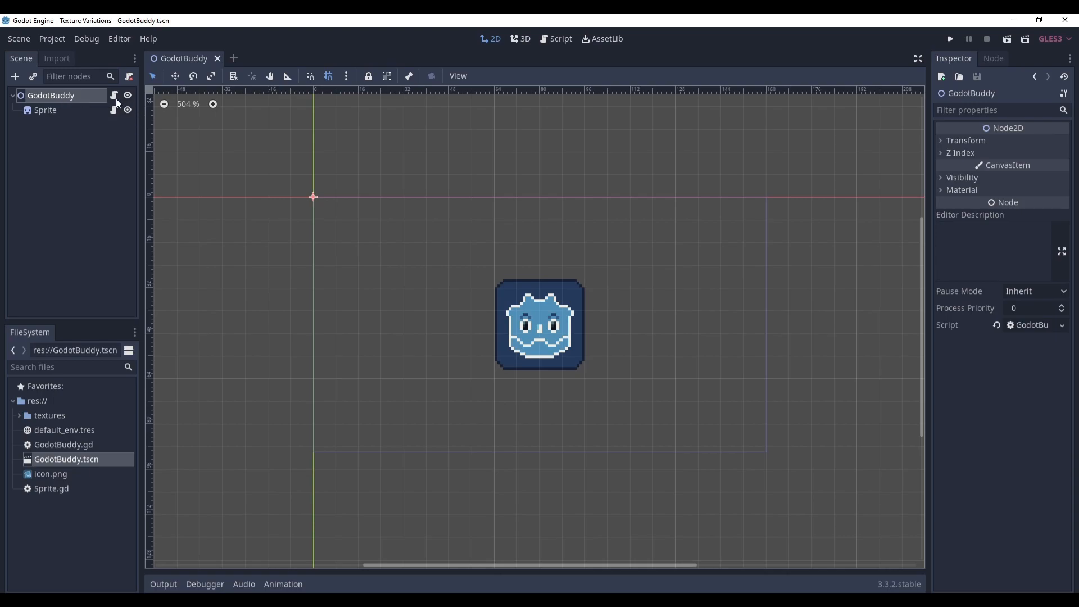
- View the GodotBuddy root script, then the Sprite script whose _ready calls a stub variate_texture
left_click(559, 38)
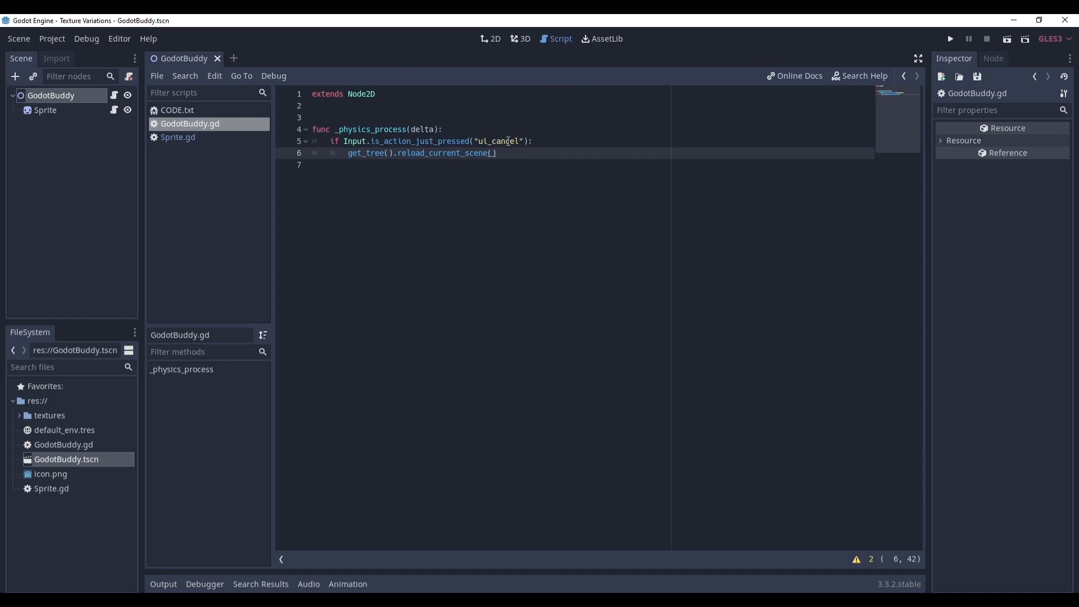
left_click(490, 39)
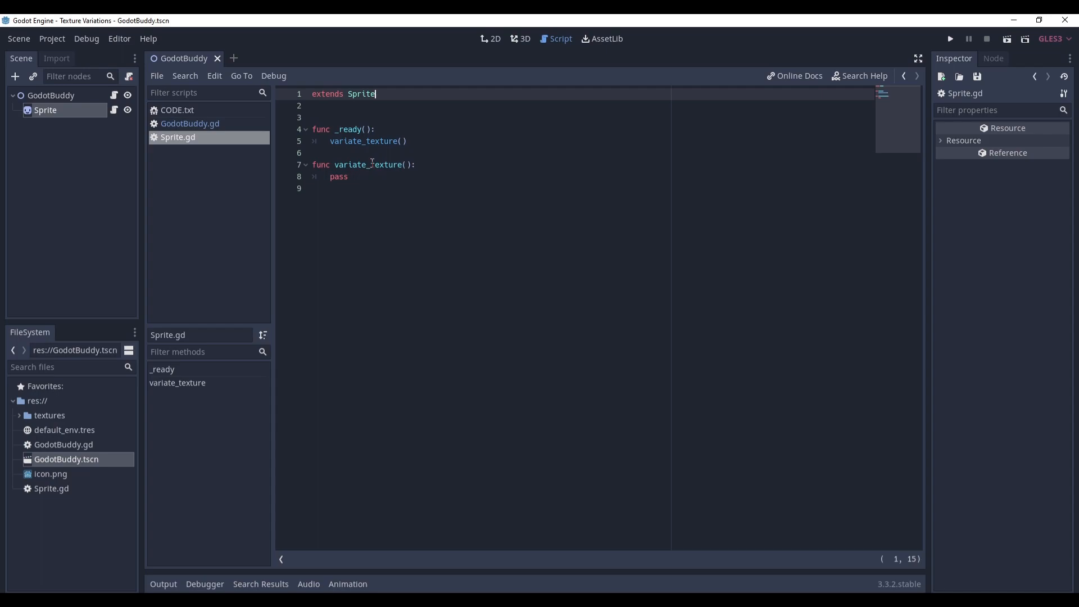
left_click(490, 39)
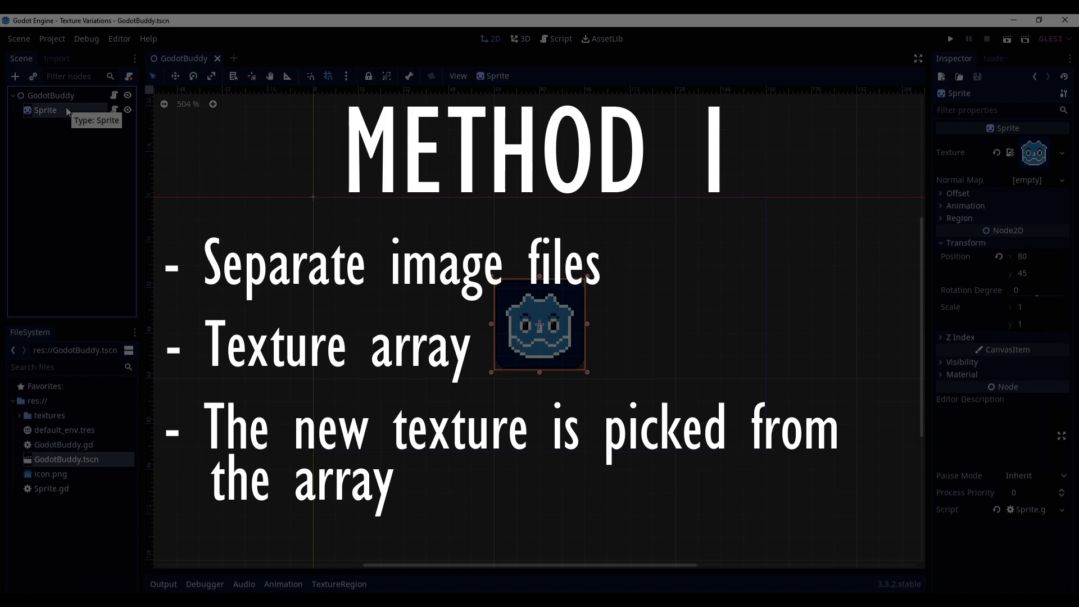
mouse_move(416, 486)
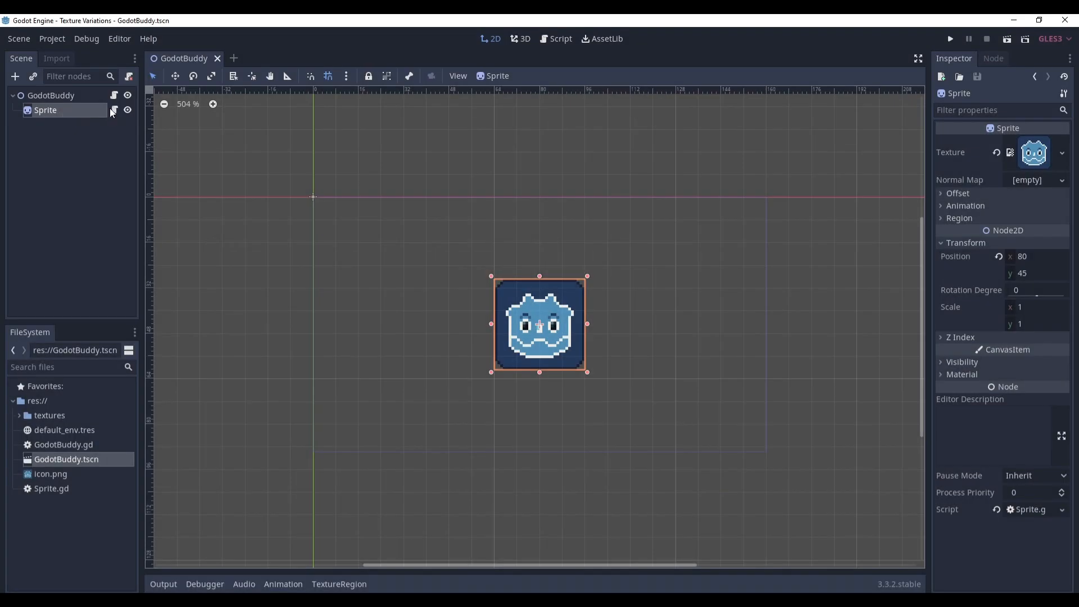
- Export TEXTURE_VARIATIONS_ARRAY of three preloaded textures and assign a randi()-picked chosen_texture in variate_texture
left_click(560, 38)
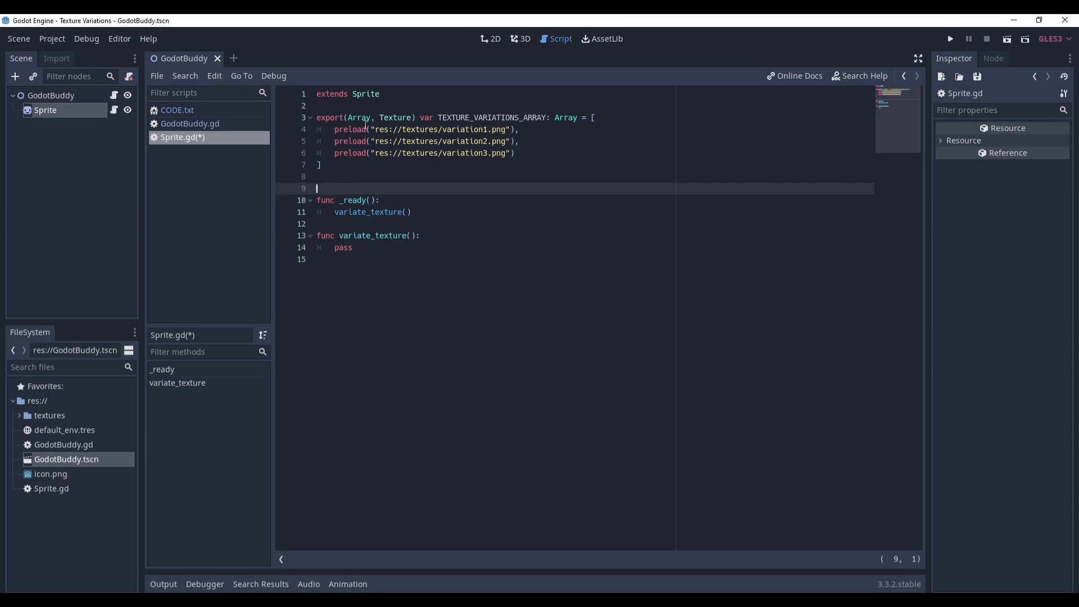
left_click_drag(335, 128, 514, 152)
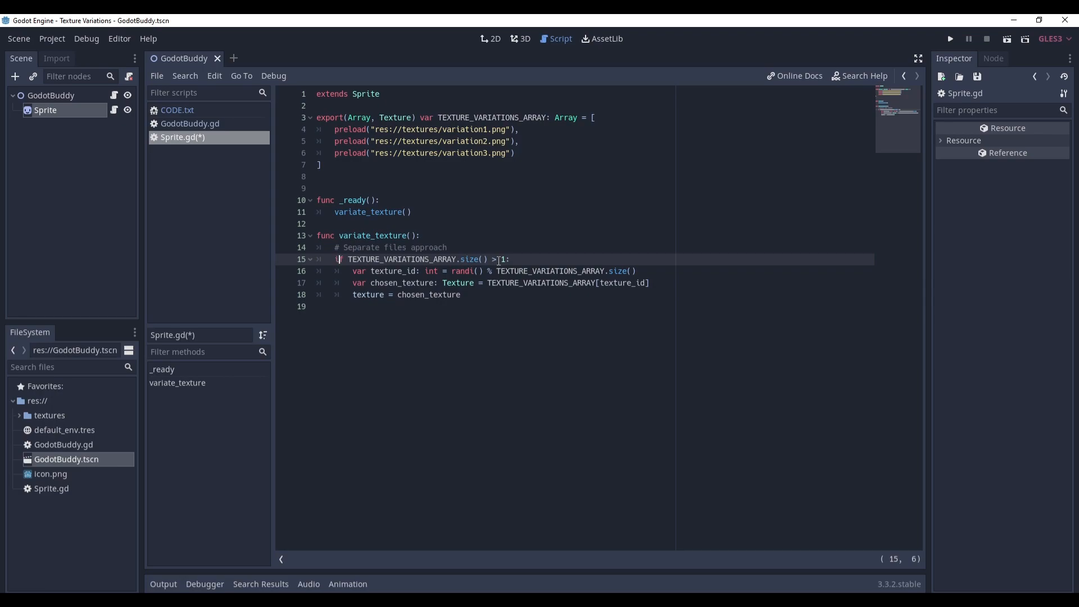
double_click(392, 271)
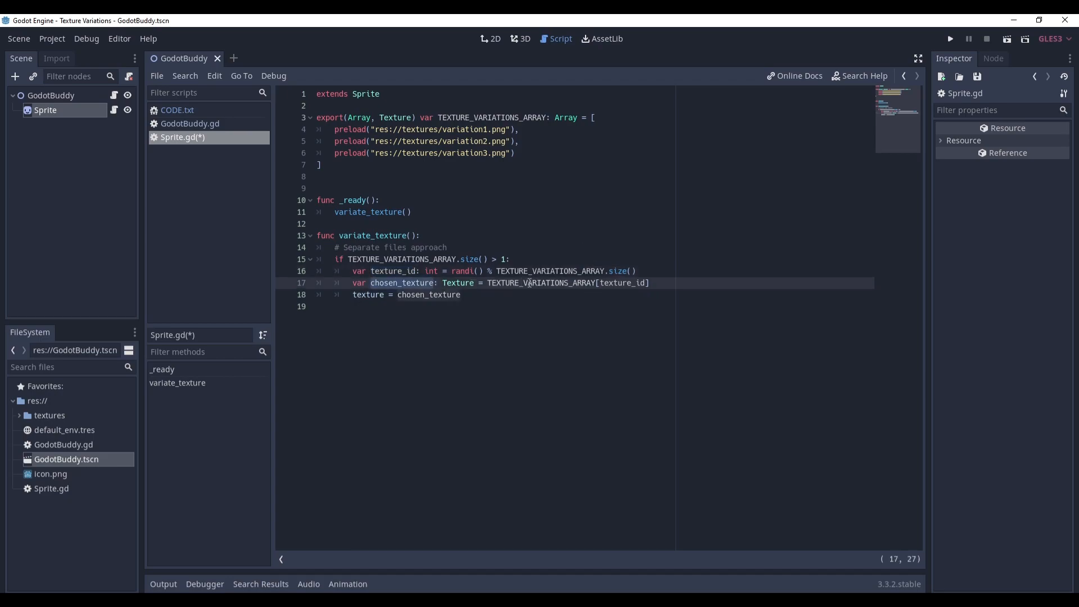
left_click(612, 283)
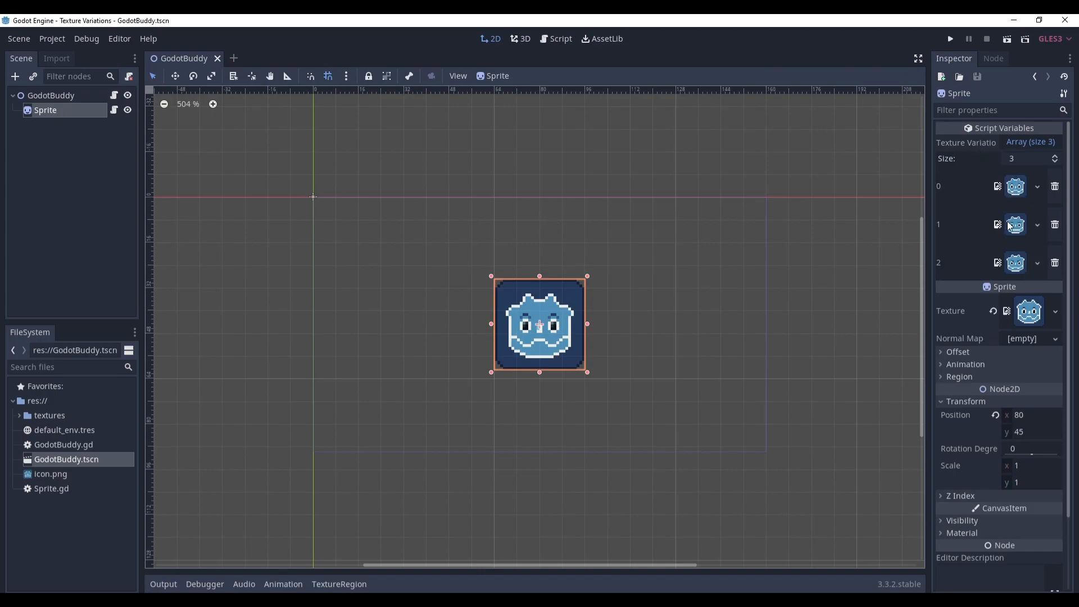
- Remove the Sprite's default Texture and play the scene to see a random array texture appear
left_click(992, 311)
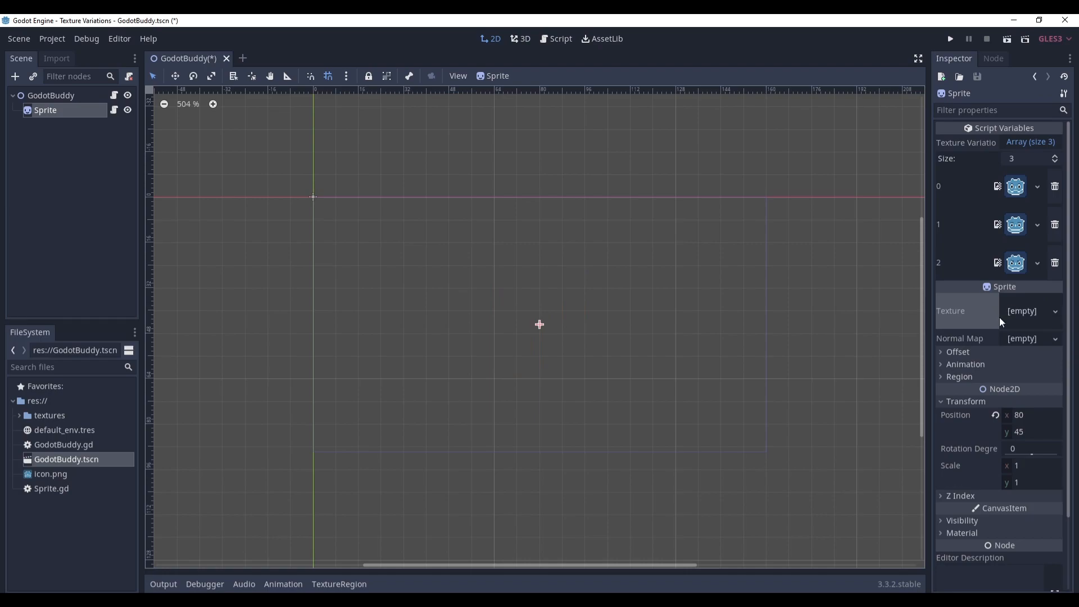
left_click(950, 38)
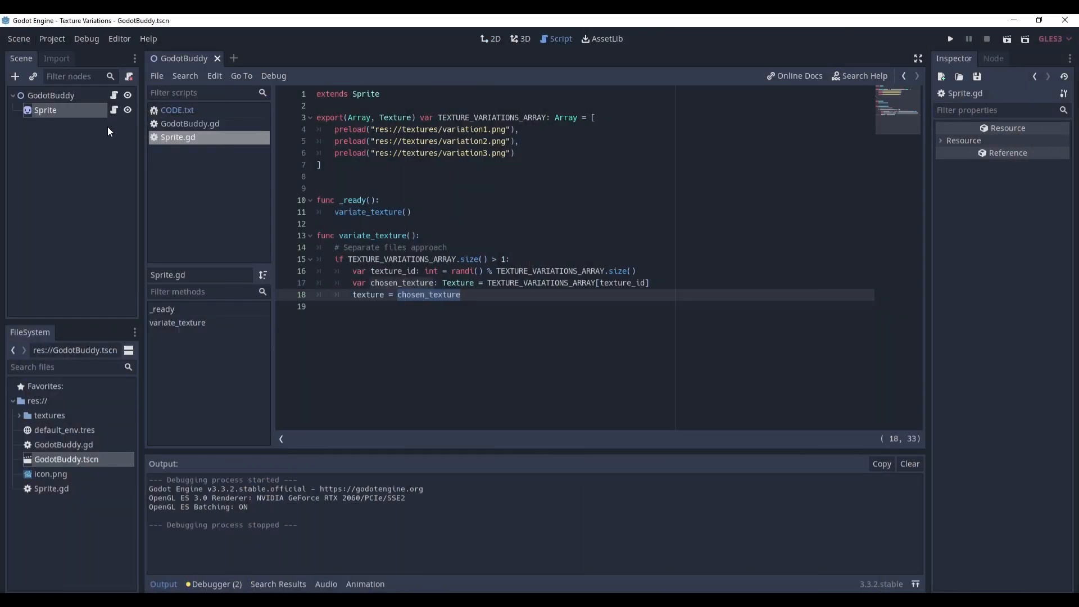
left_click(461, 295)
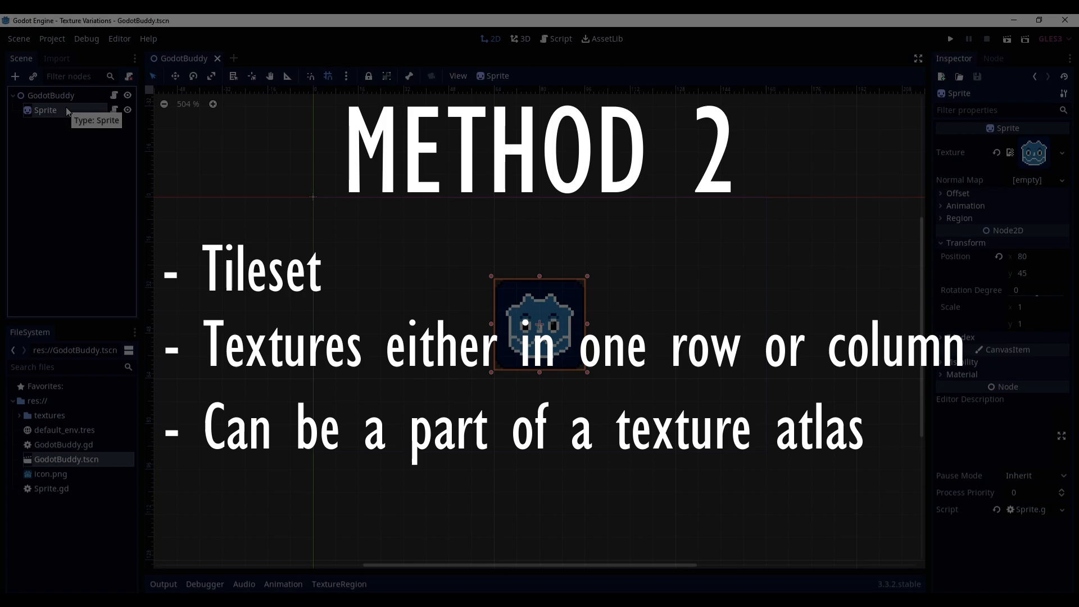
left_click(1034, 152)
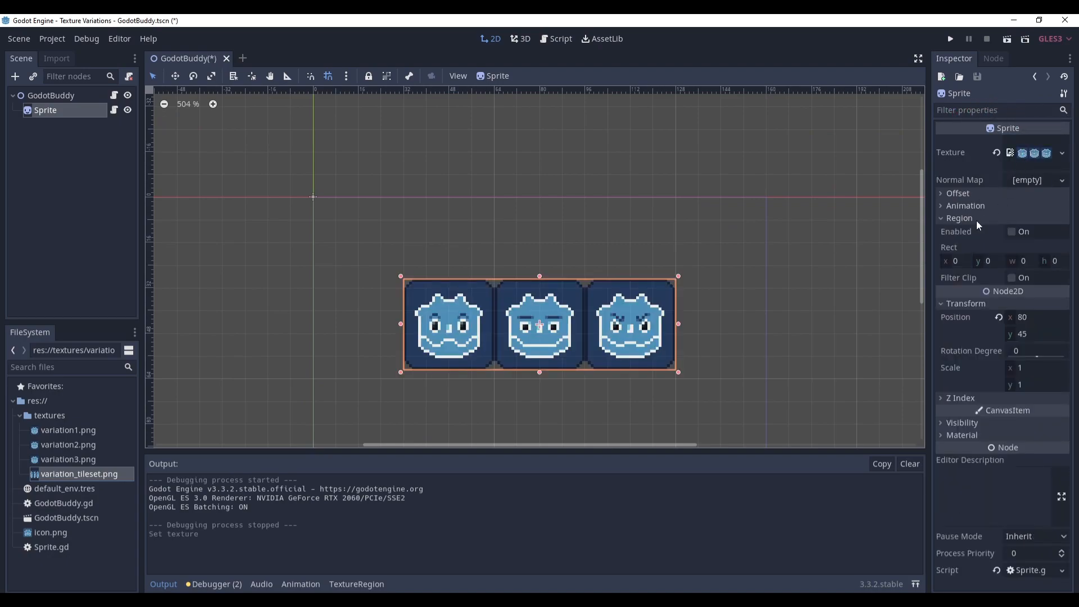
- Enable Region on the Sprite with variation_tileset.png, show the TextureRegion panel and return to Sprite.gd
left_click(1011, 232)
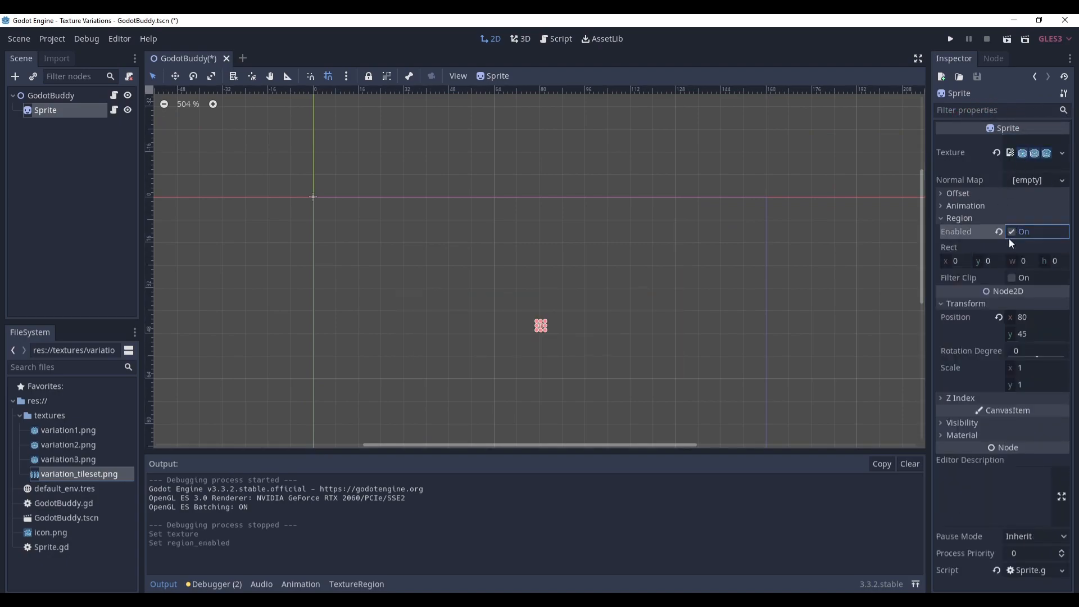
left_click(356, 584)
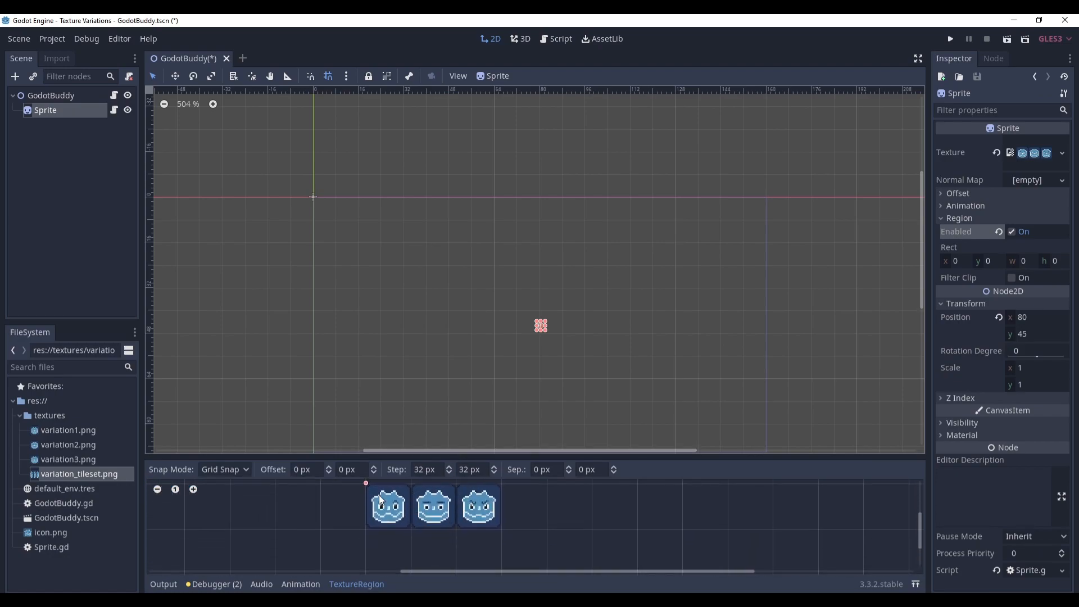
left_click(388, 507)
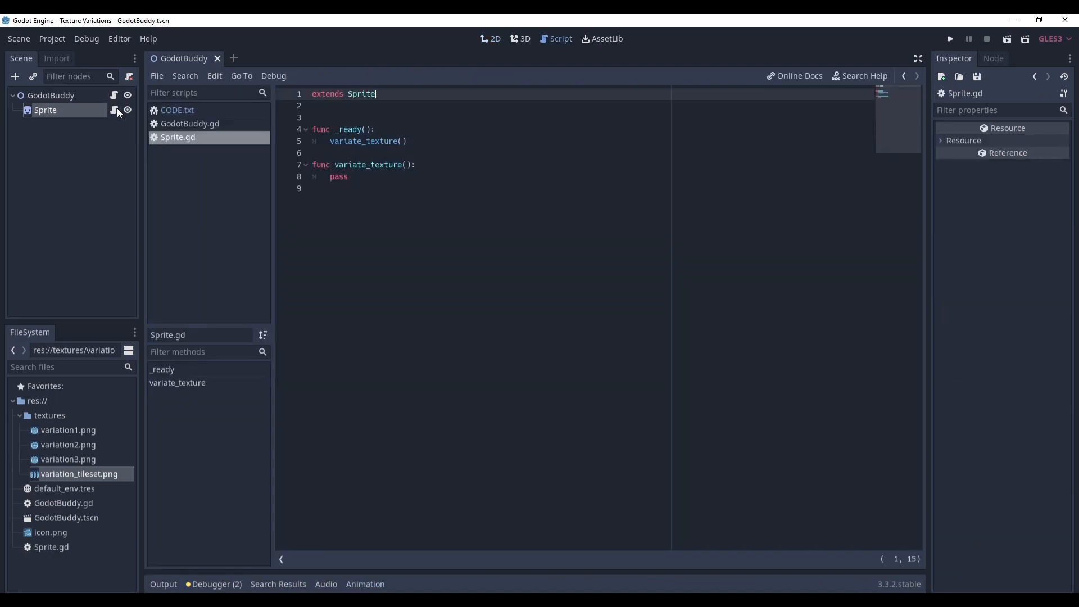
mouse_move(115, 95)
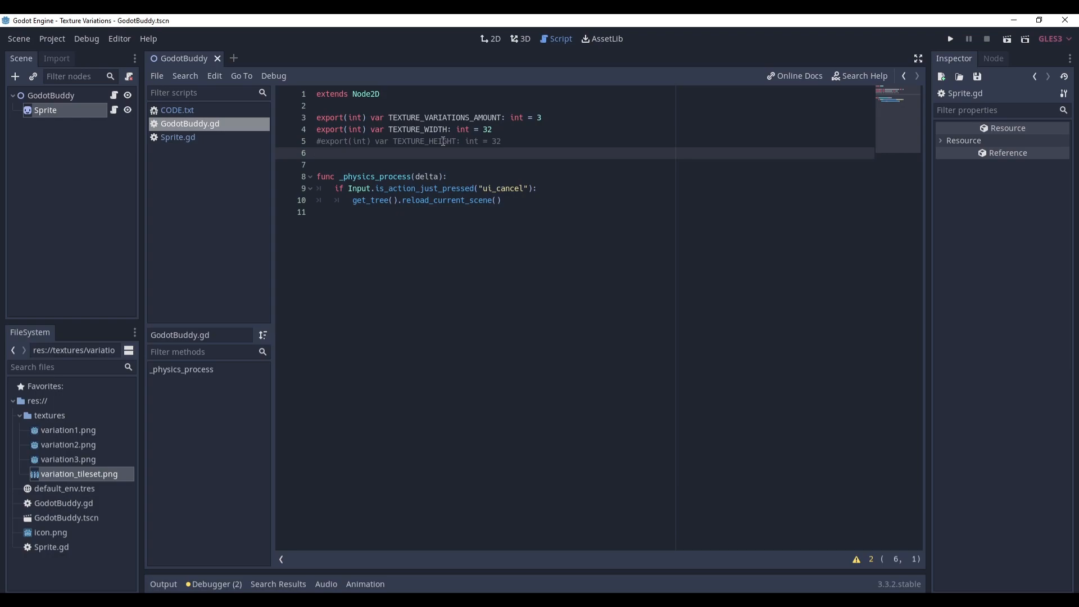
- Write exported amount/width variables offsetting region_rect by a random tile, then select the first 32×32 tile
left_click(178, 137)
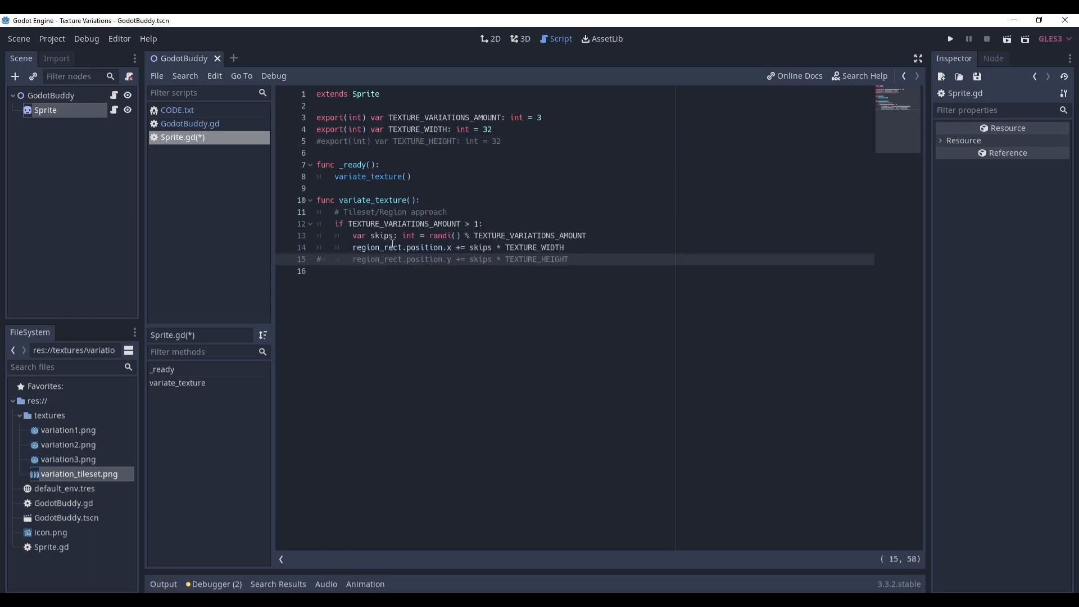
mouse_move(401, 223)
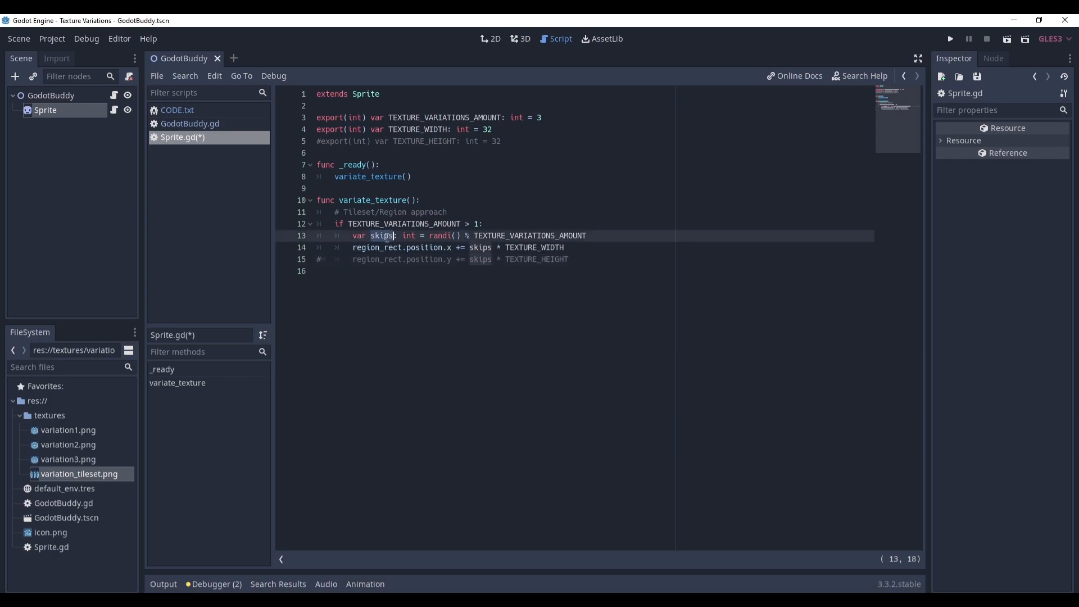
mouse_move(507, 226)
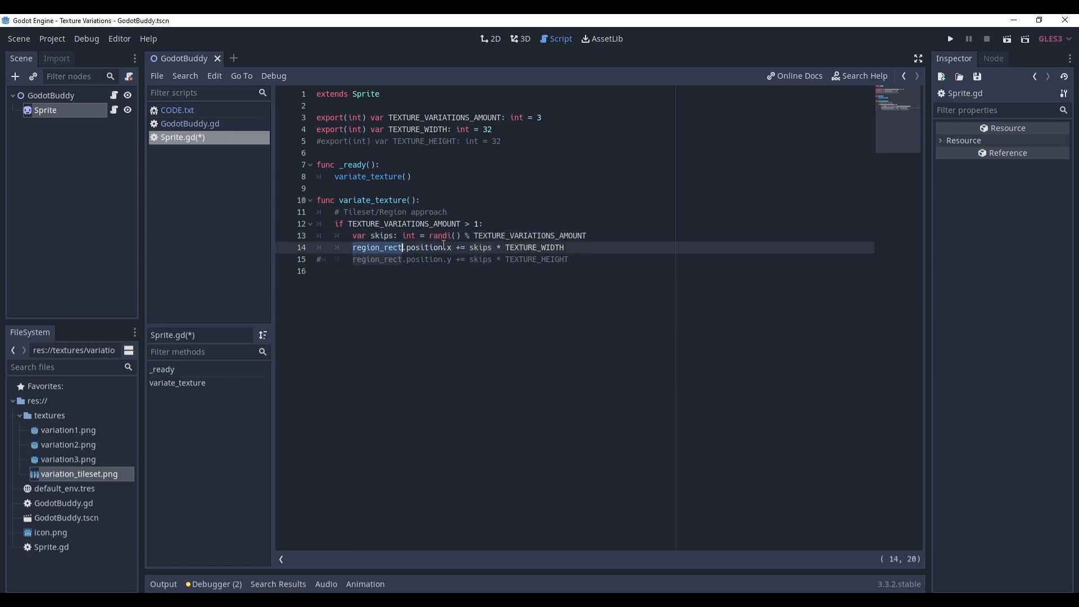
left_click(490, 38)
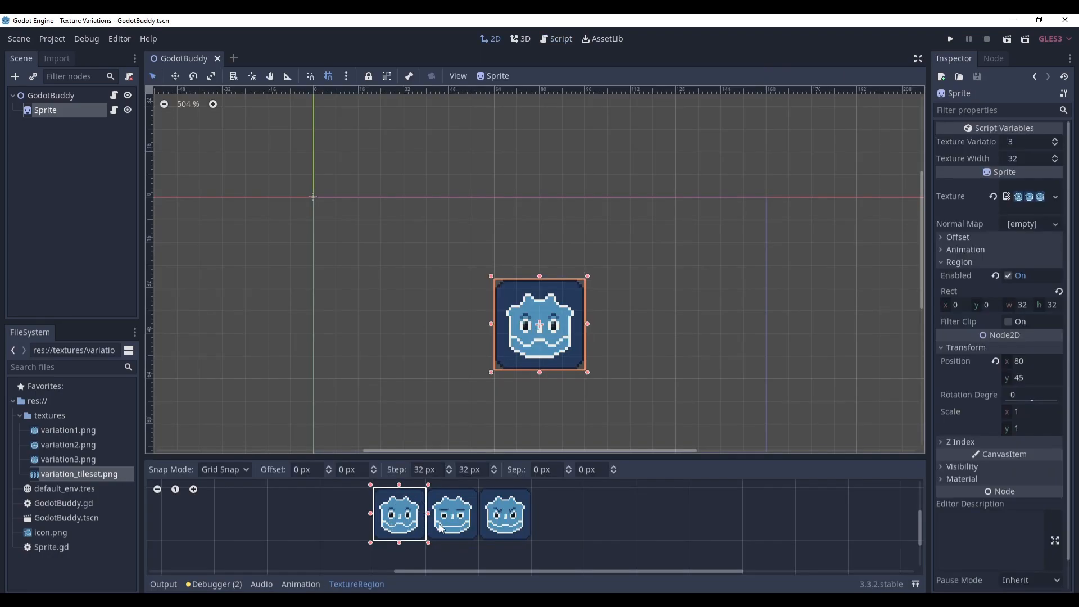
- Set Region Rect x to 32 so the Sprite shows the second tile, then select the GodotBuddy root
type("32")
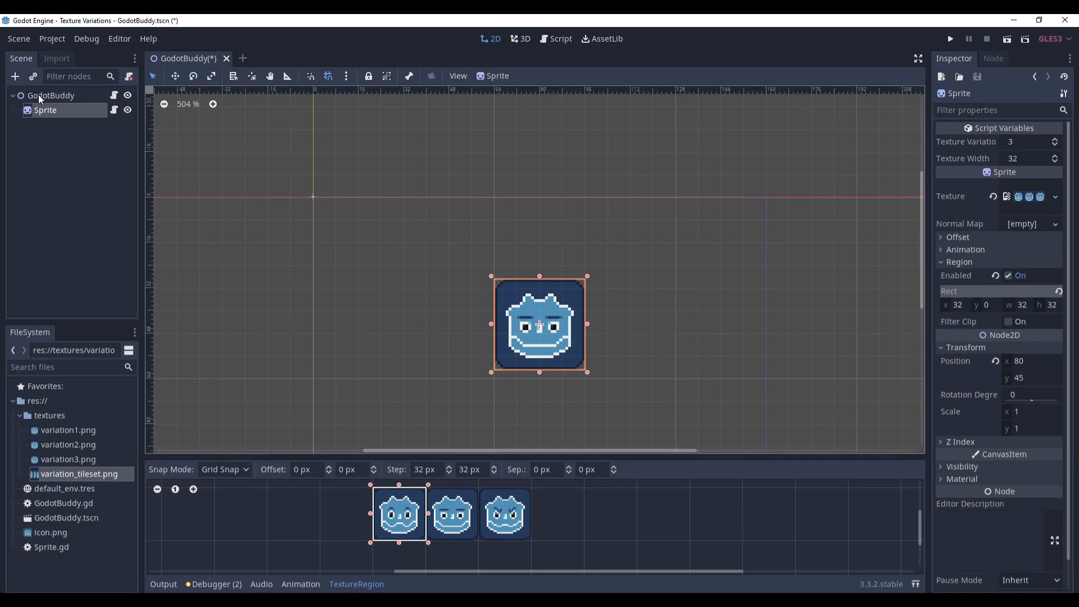
left_click(452, 514)
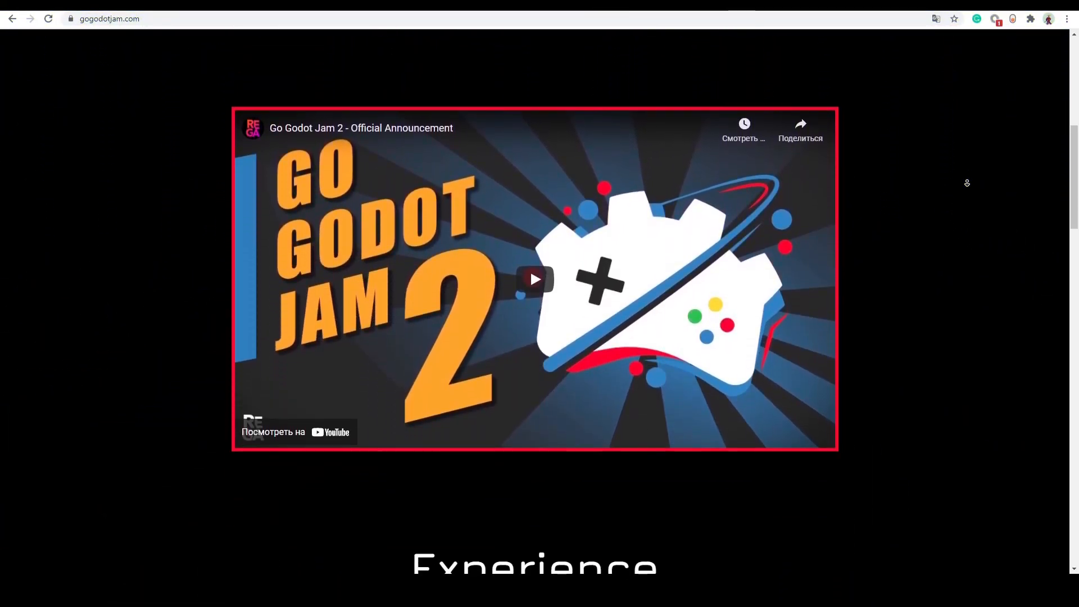
- Scroll gogodotjam.com past the Fundraiser section down to the participating creators list
scroll("down", 3)
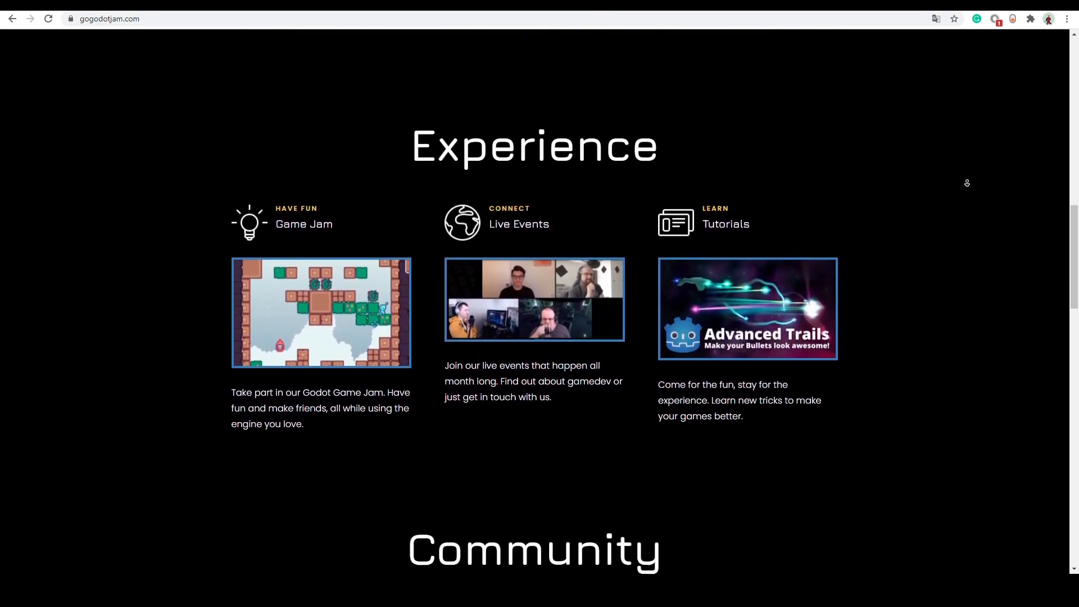
scroll("down", 3)
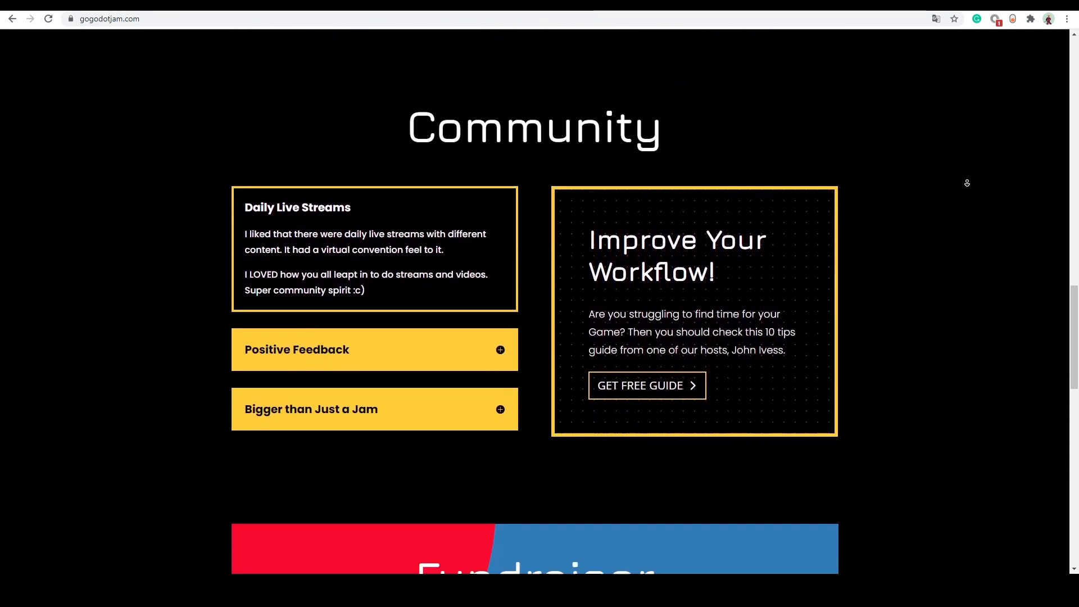
scroll("down", 3)
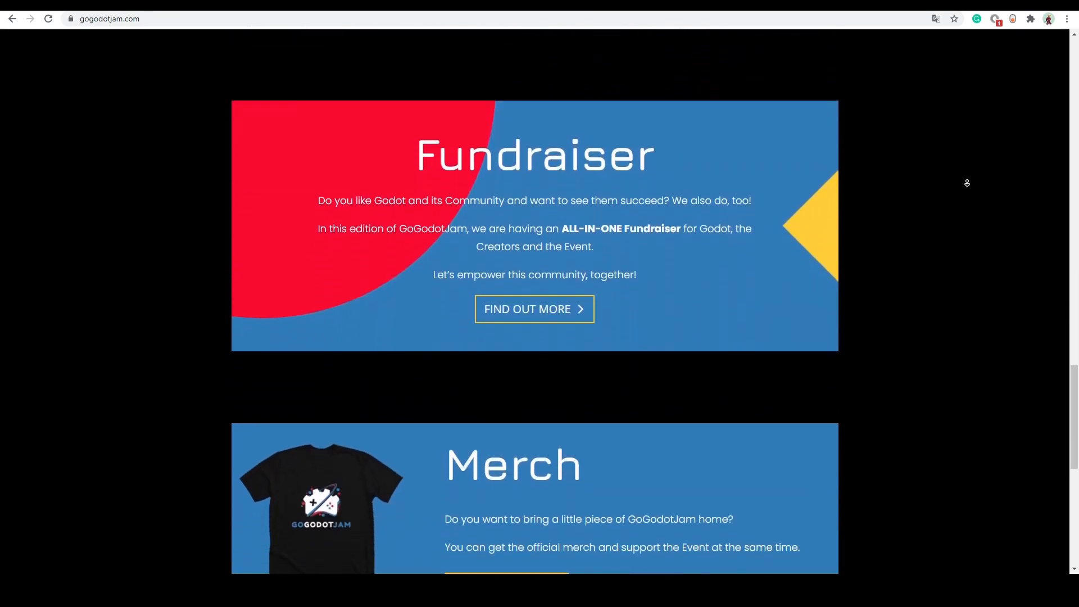
scroll("down", 3)
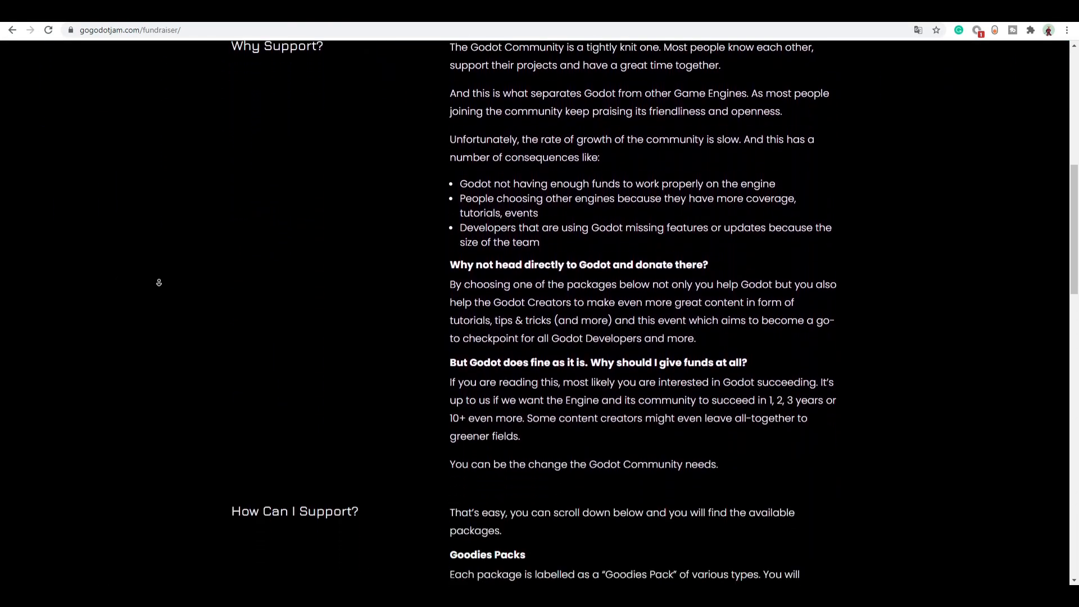
scroll("down", 3)
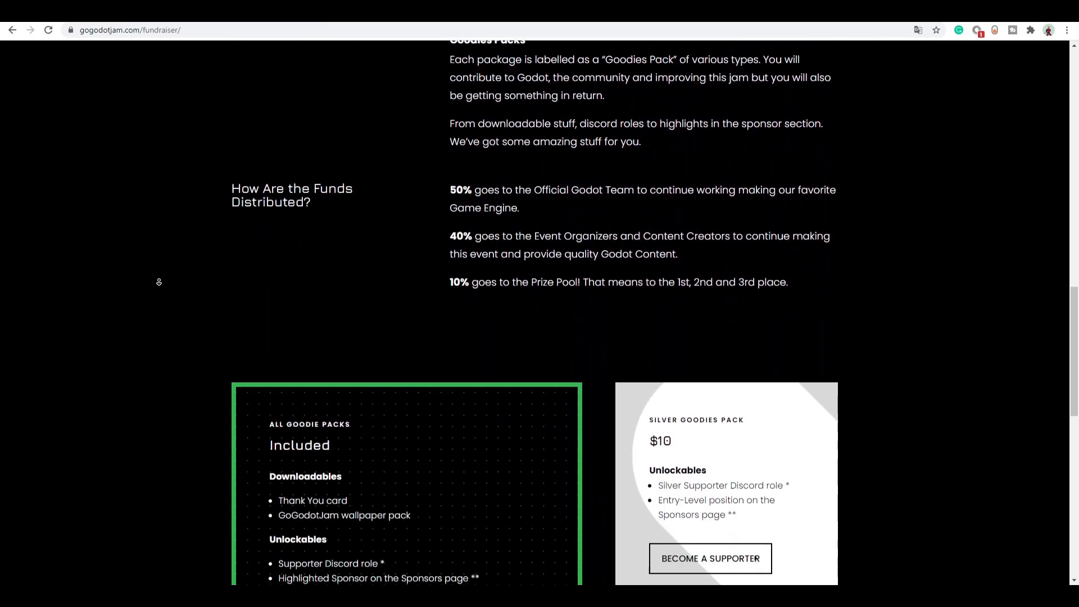
scroll("down", 3)
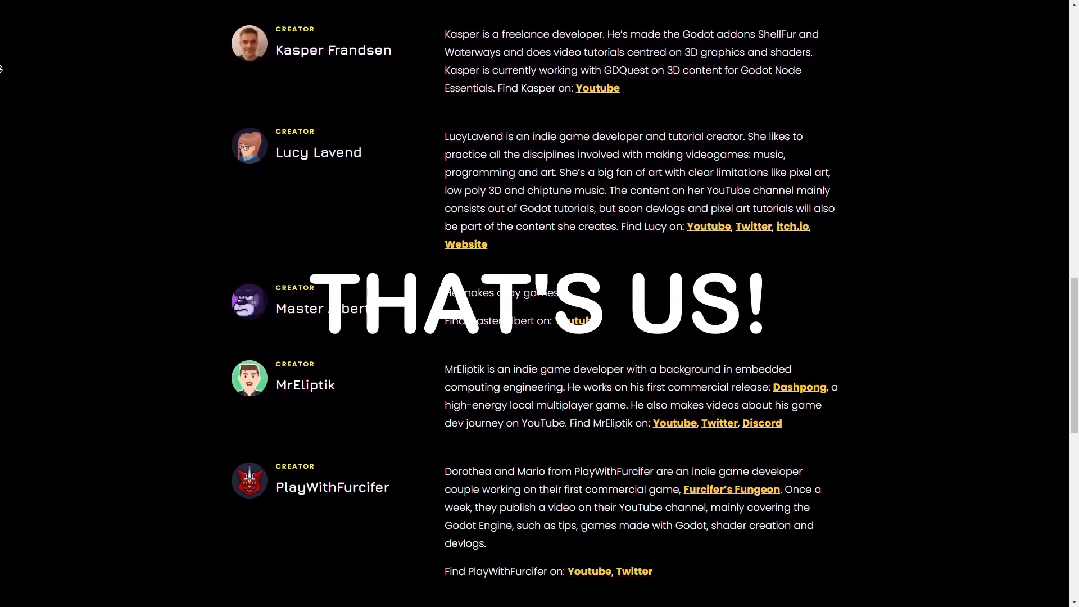